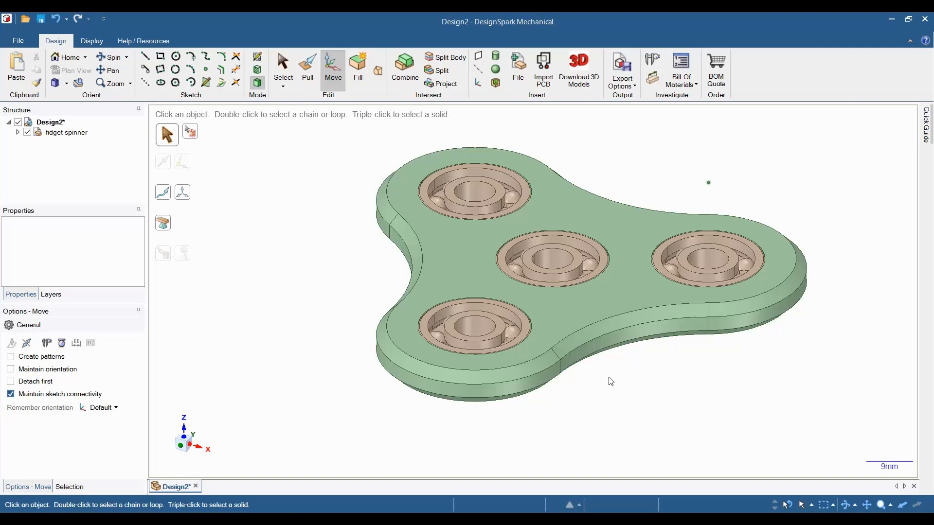
# Create a new blank design (Design3) and switch to plan view of its sketch grid.
pyautogui.click(18, 41)
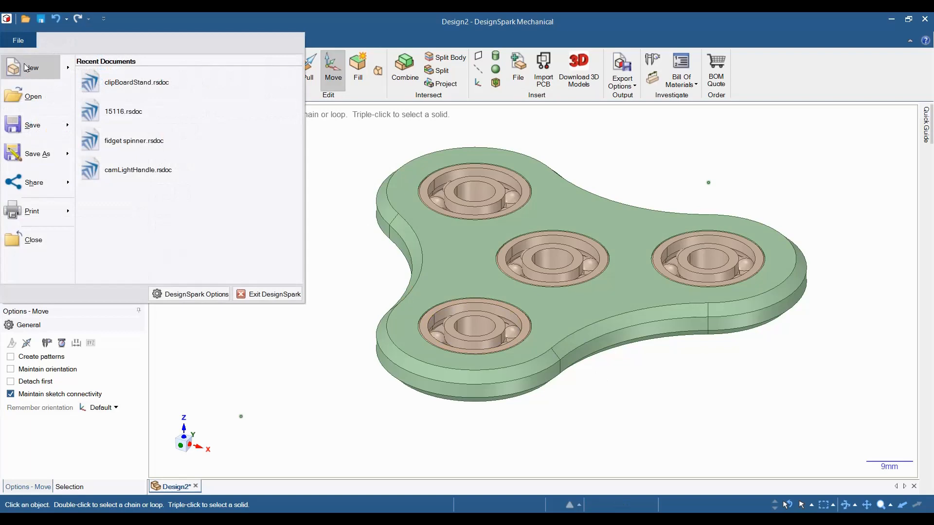
pyautogui.click(30, 68)
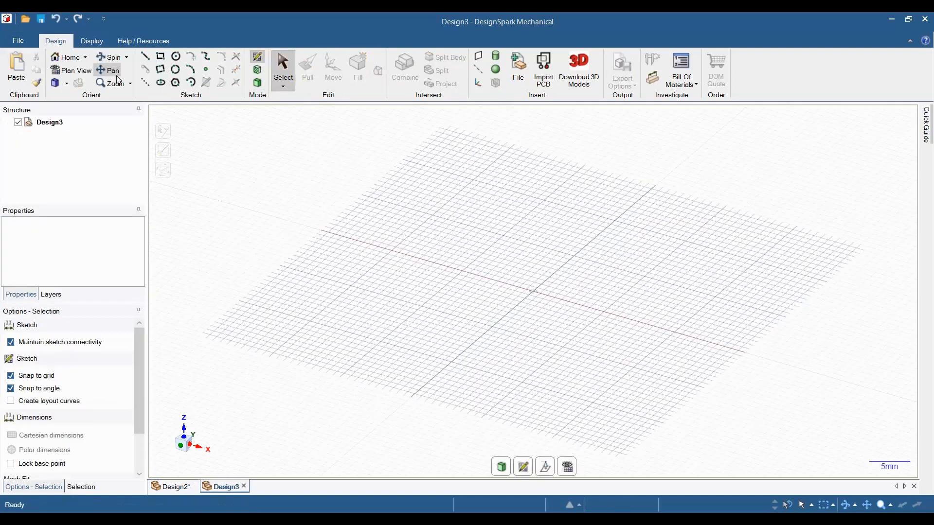
pyautogui.click(75, 70)
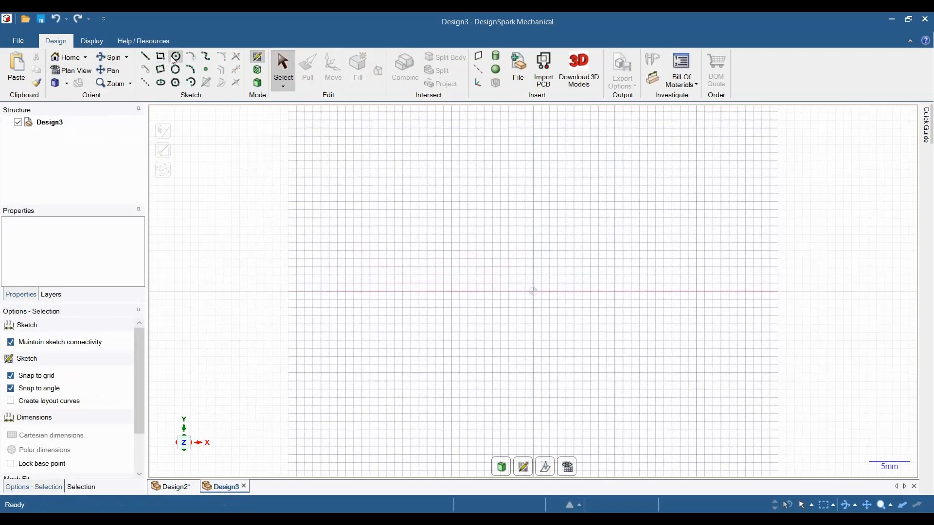
# Draw a 22 mm circle centred on the origin.
pyautogui.click(175, 56)
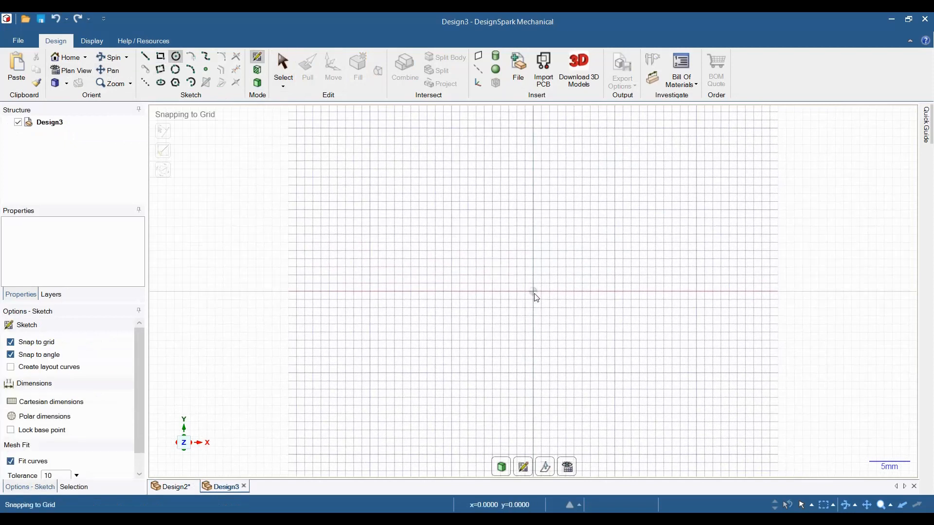
pyautogui.moveTo(532, 291); pyautogui.dragTo(477, 285)
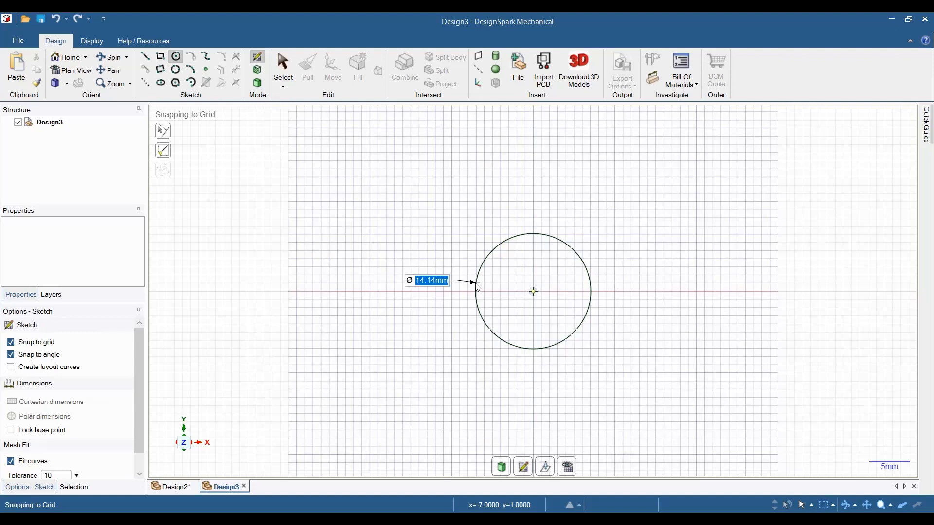
pyautogui.write('22')
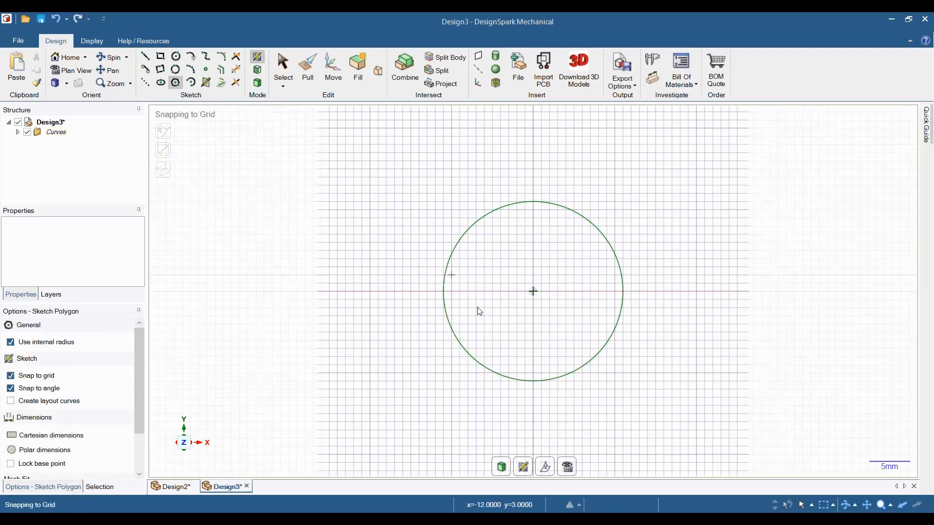
# Draw a 3-sided polygon centred on the circle and size it to enclose the circle.
pyautogui.moveTo(532, 291); pyautogui.dragTo(488, 283)
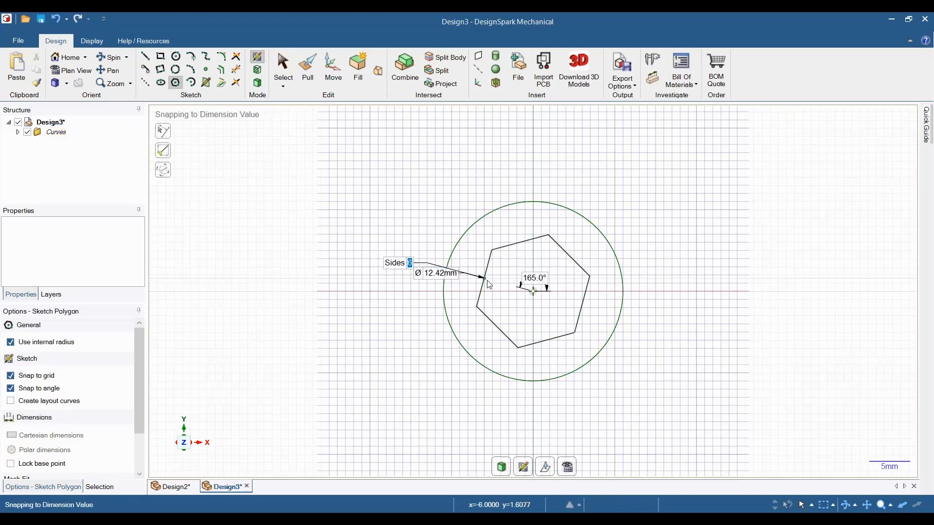
pyautogui.write('3')
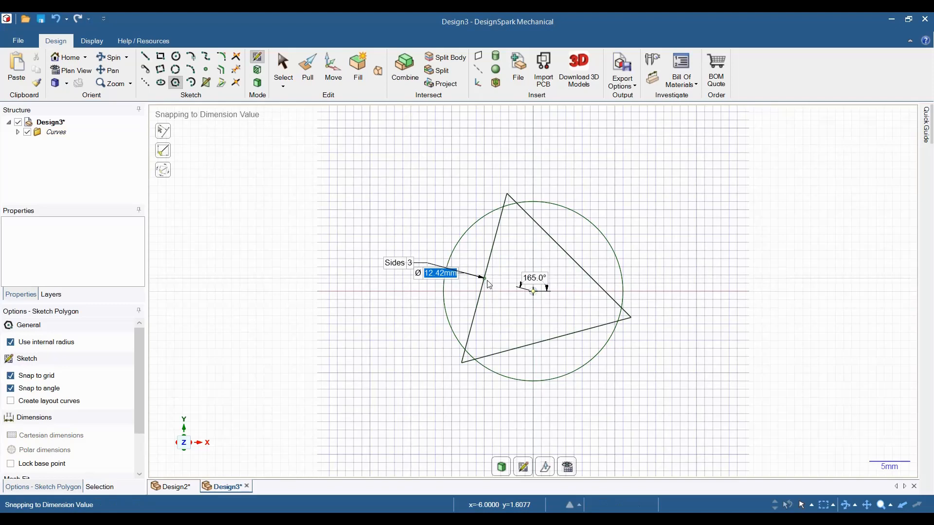
pyautogui.moveTo(487, 285); pyautogui.dragTo(451, 250)
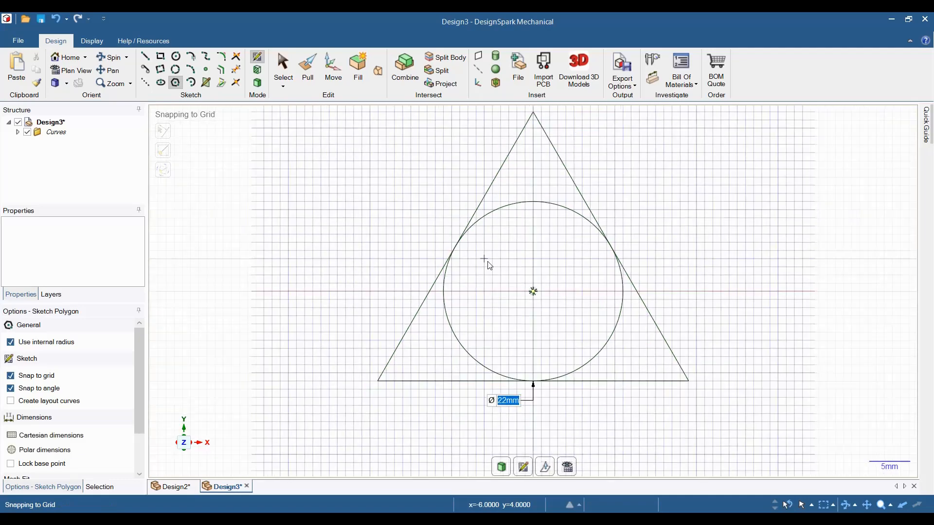
# Add squares on the triangle's upper-right and bottom sides.
pyautogui.scroll(-3)
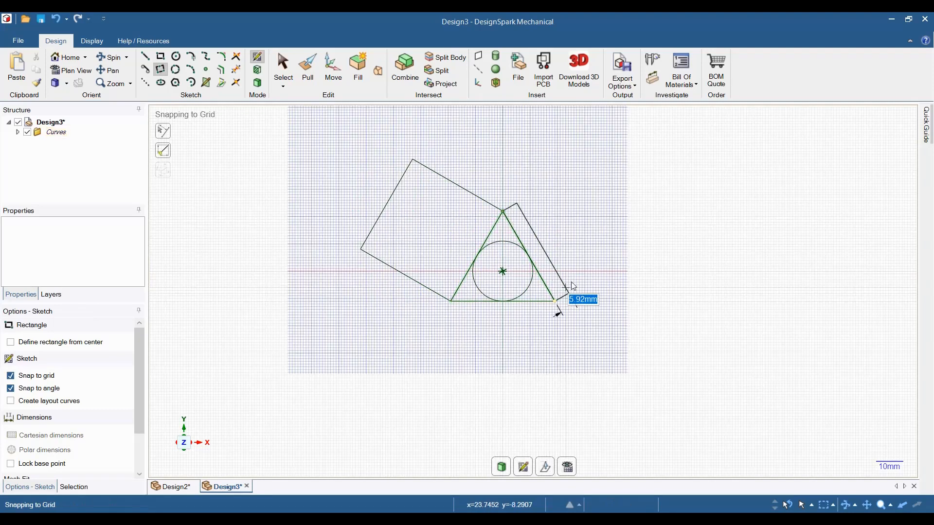
pyautogui.moveTo(556, 301); pyautogui.dragTo(640, 250)
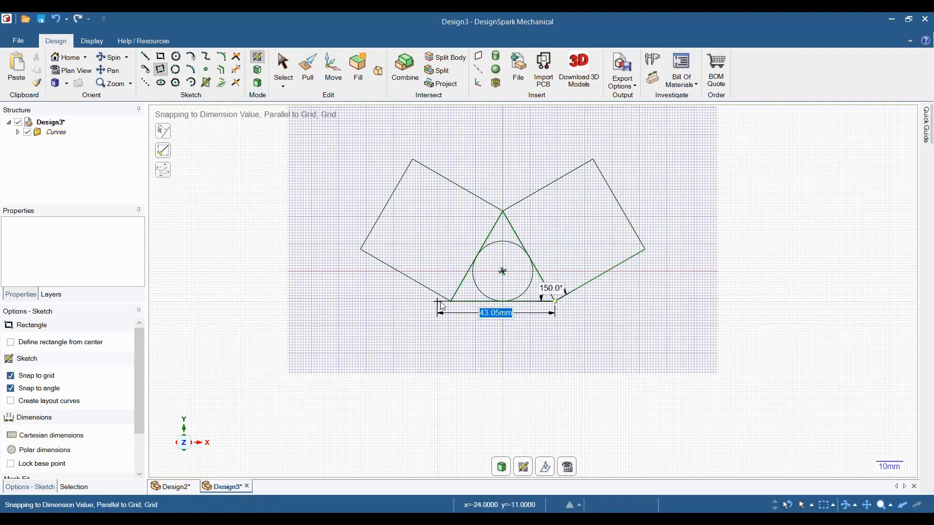
pyautogui.moveTo(450, 304); pyautogui.dragTo(451, 392)
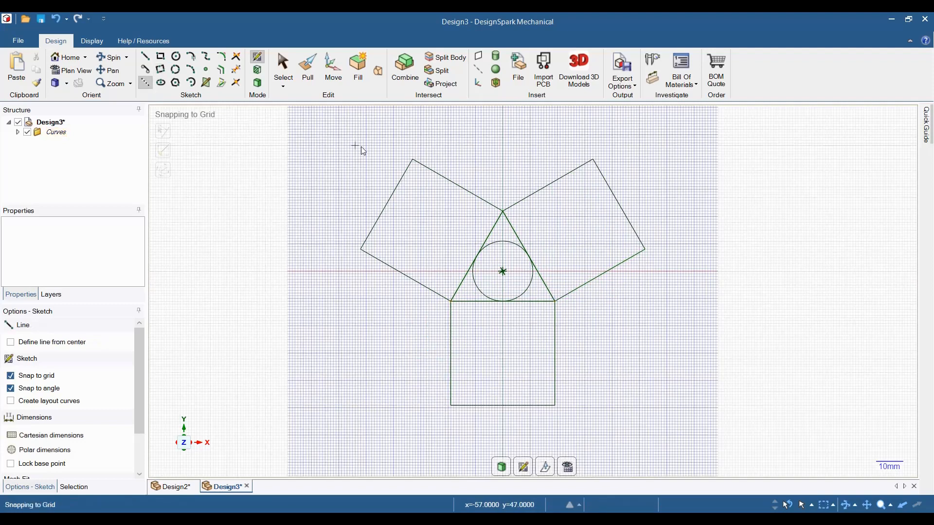
# Draw diagonals across the left and upper-right squares to mark their centres.
pyautogui.moveTo(413, 160); pyautogui.dragTo(446, 304)
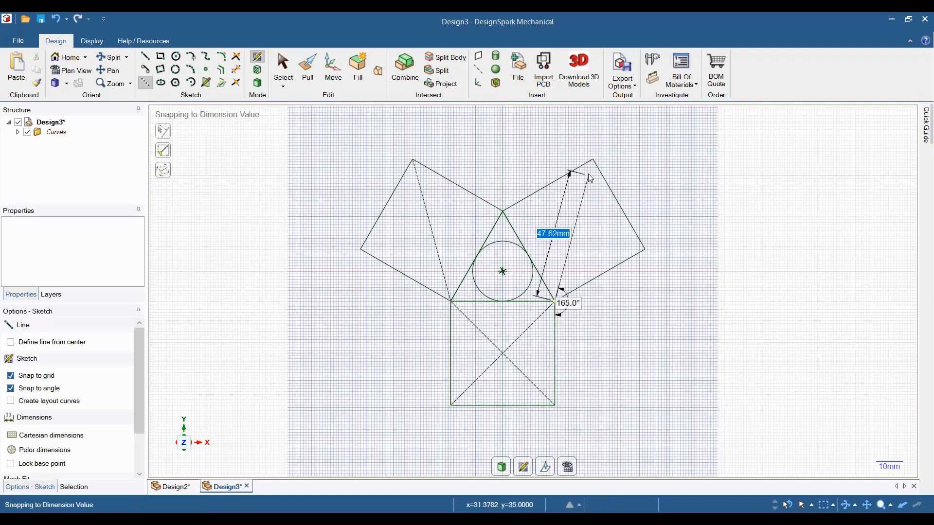
pyautogui.moveTo(590, 177); pyautogui.dragTo(641, 246)
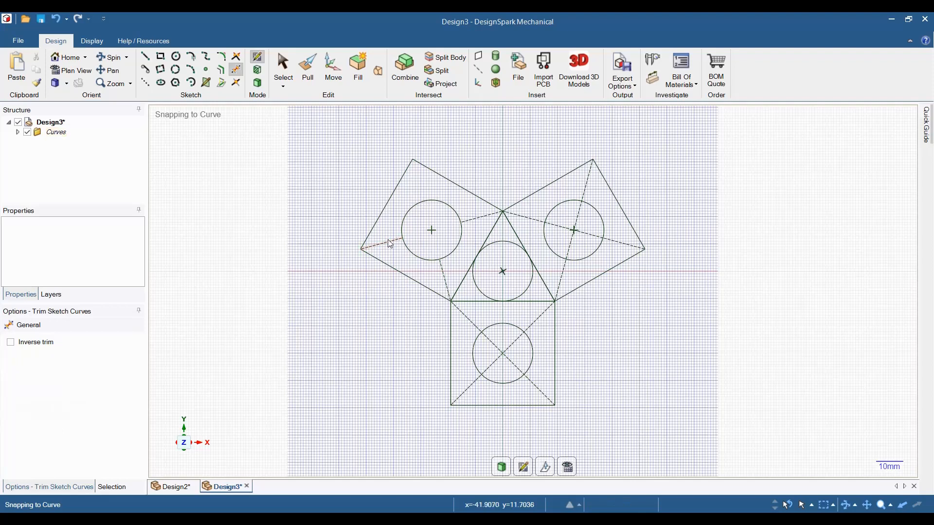
pyautogui.moveTo(478, 244)
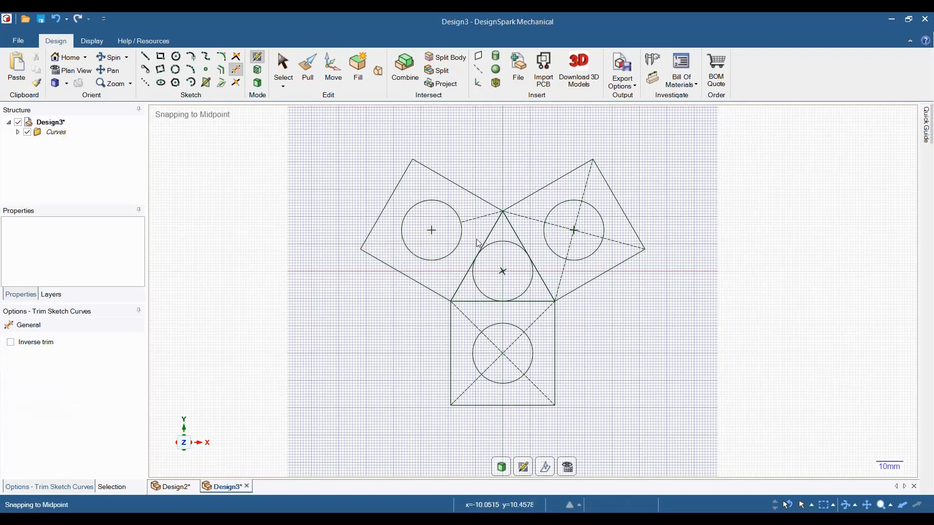
pyautogui.moveTo(548, 229)
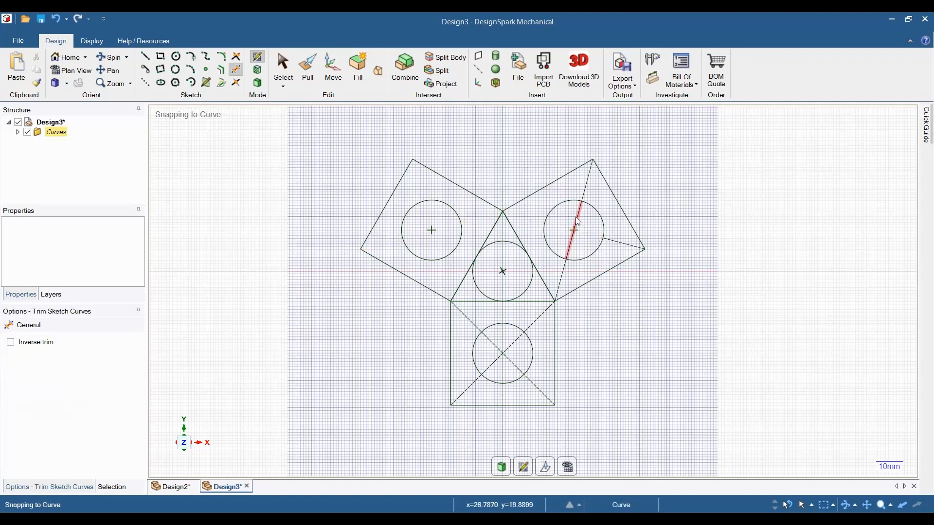
# Trim away a diagonal in the right square and a leftover triangle edge near the centre.
pyautogui.click(576, 229)
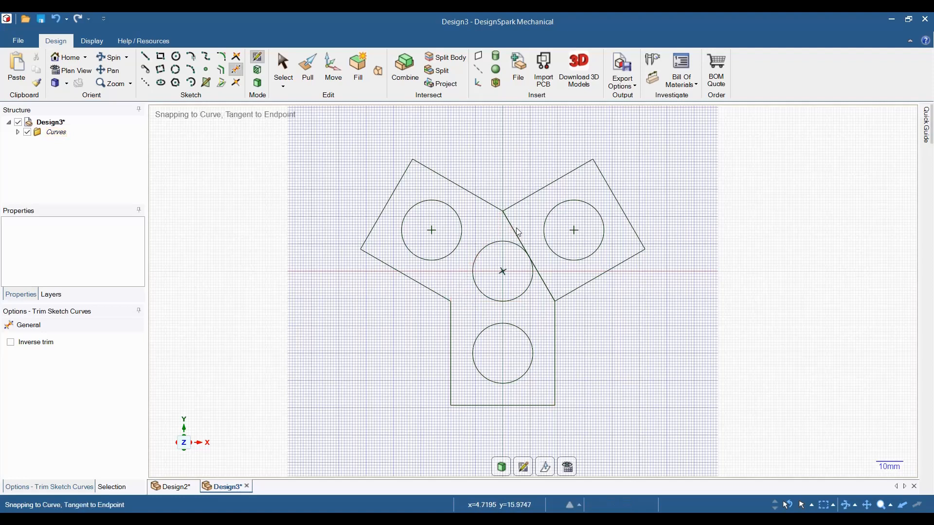
pyautogui.click(511, 232)
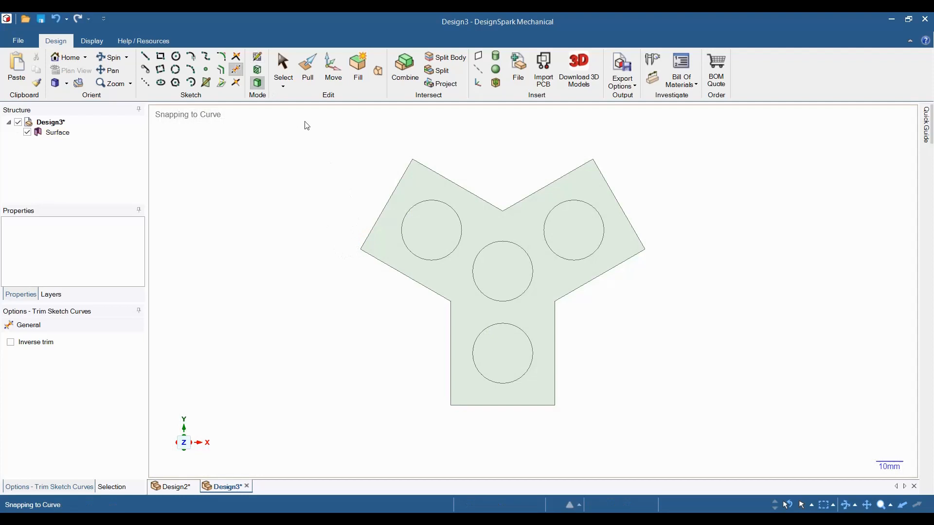
# Switch to 3D mode so the outline becomes a flat surface with four holes.
pyautogui.click(282, 63)
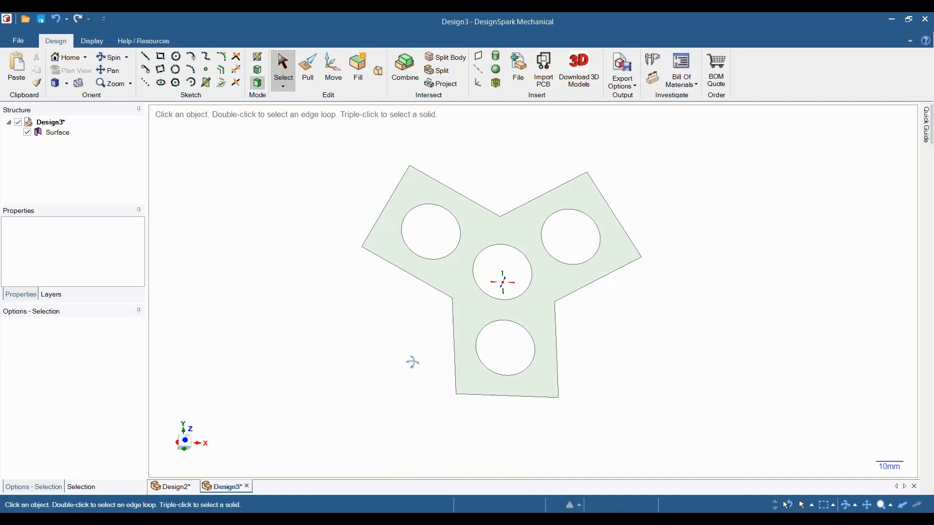
pyautogui.moveTo(307, 66)
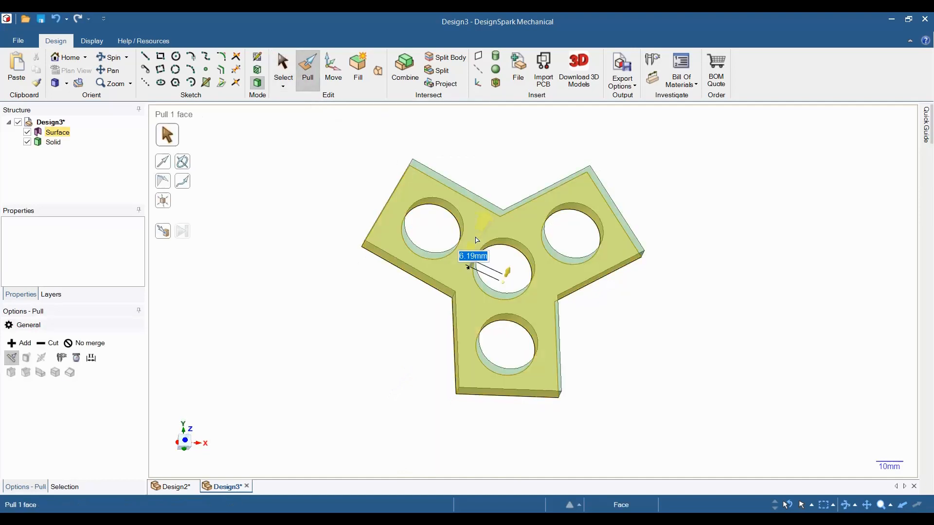
# Pull the surface into a 7 mm thick solid plate.
pyautogui.write('7')
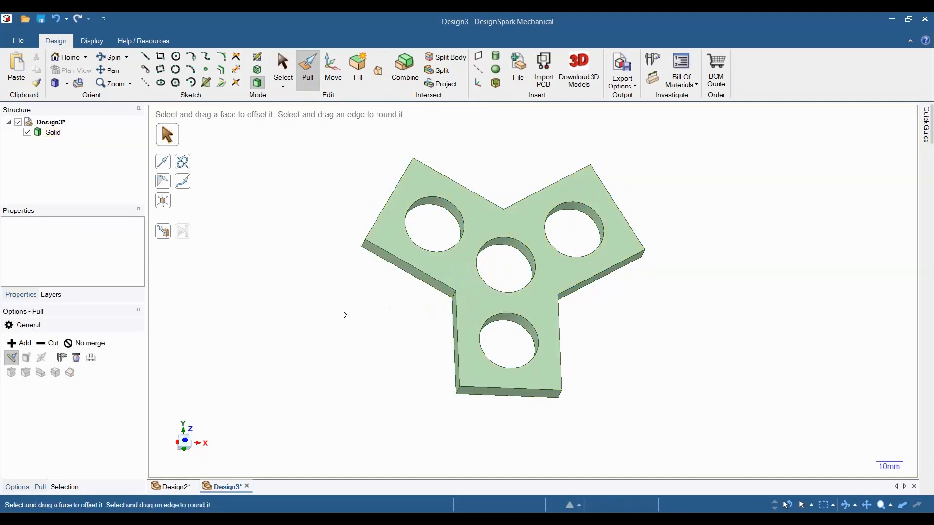
pyautogui.moveTo(327, 254)
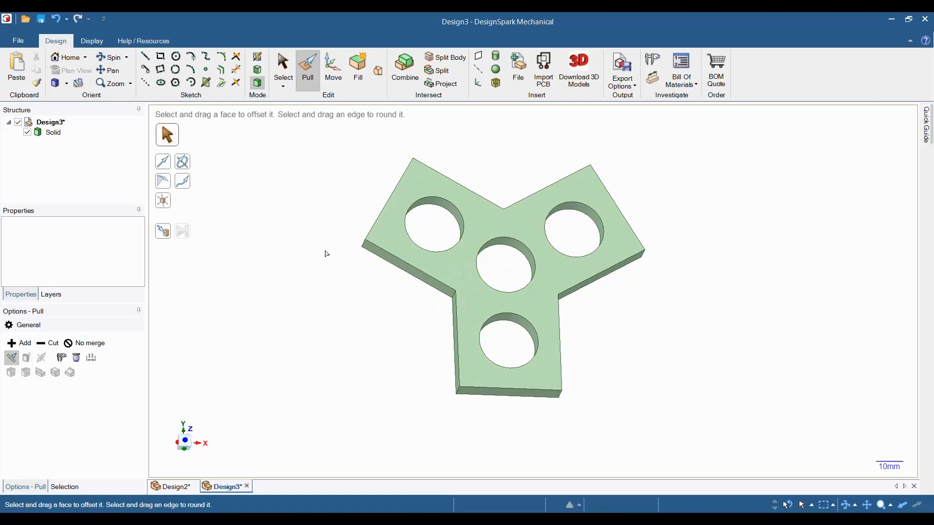
pyautogui.moveTo(346, 261)
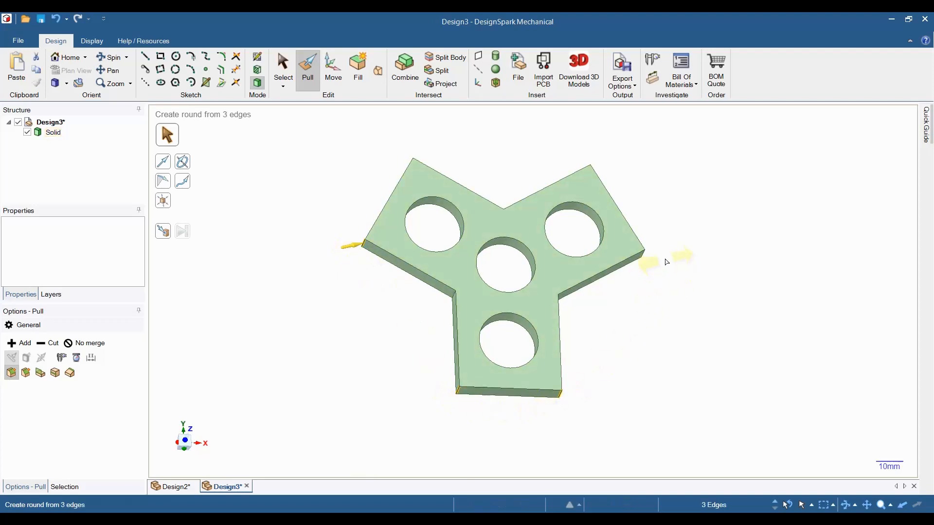
# Select the outer arm corner edges and round them into smooth lobes.
pyautogui.click(640, 256)
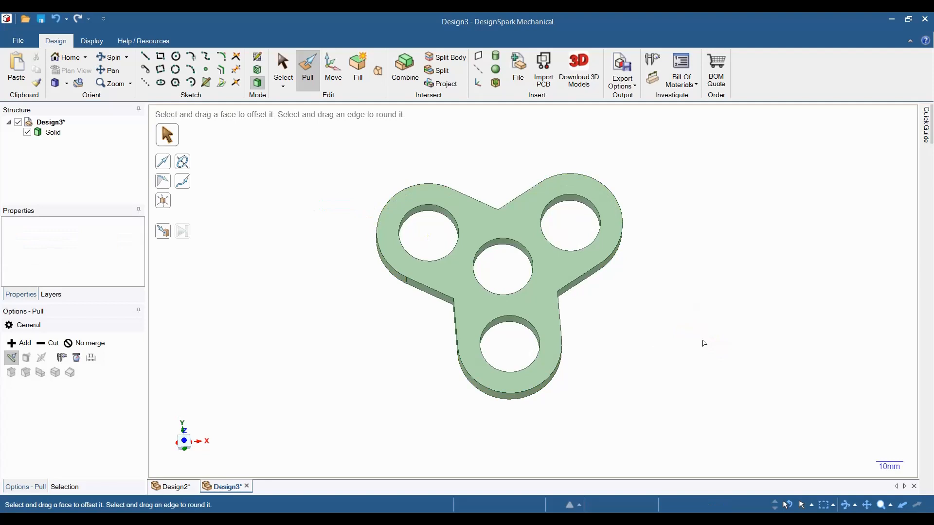
# Select the body's 24 outer edges and apply an equal setback chamfer to them.
pyautogui.click(502, 290)
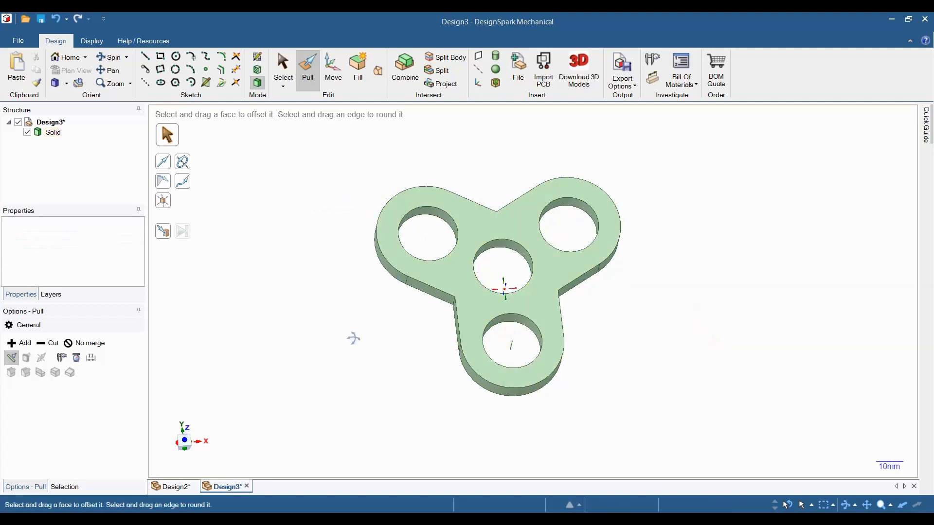
pyautogui.click(449, 305)
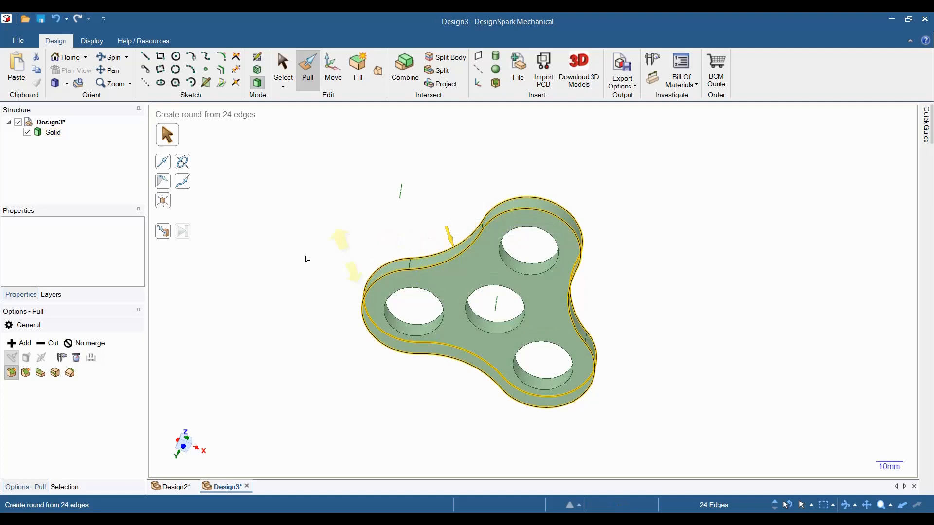
pyautogui.moveTo(25, 373)
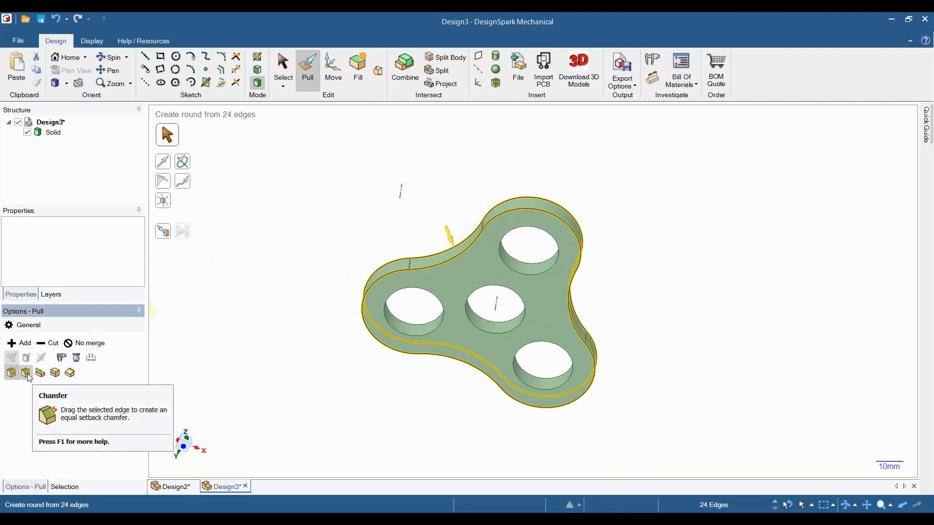
pyautogui.click(26, 374)
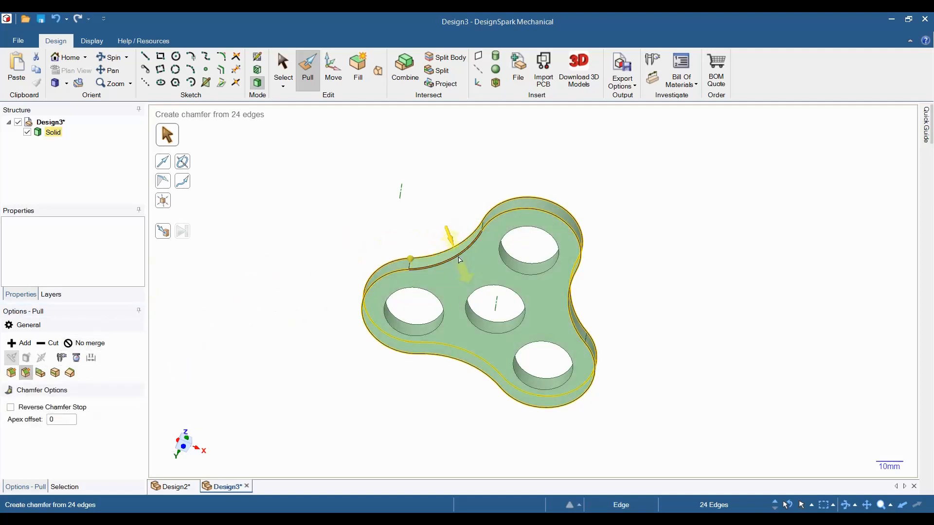
pyautogui.moveTo(465, 261); pyautogui.dragTo(465, 275)
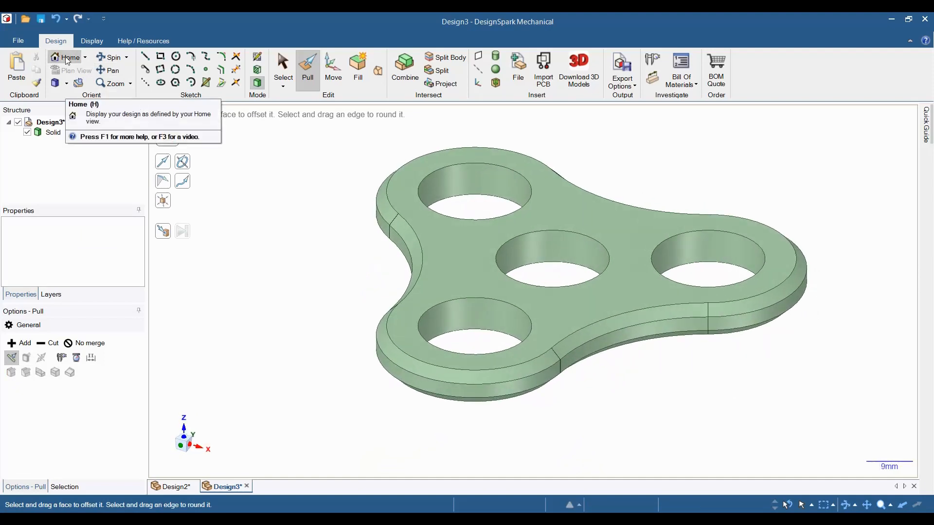
pyautogui.moveTo(327, 234)
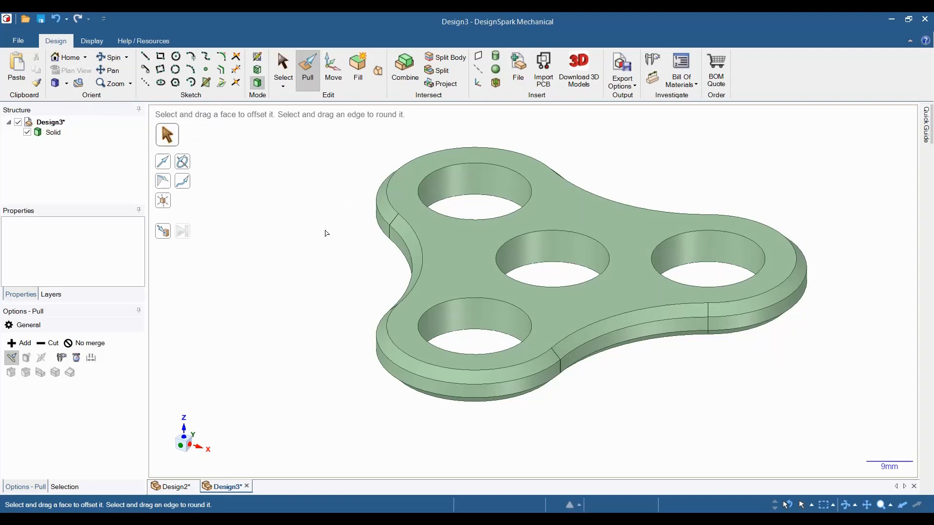
# Open the Download 3D Models catalogue from the Insert group.
pyautogui.click(579, 64)
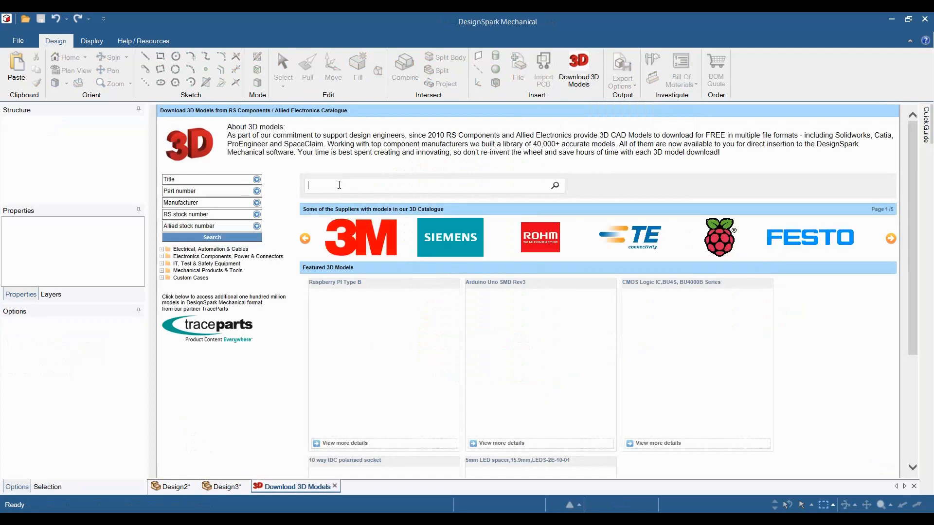
# Search the catalogue for 608, download the Xiros ball bearing 608 model and dismiss the notice.
pyautogui.write('608')
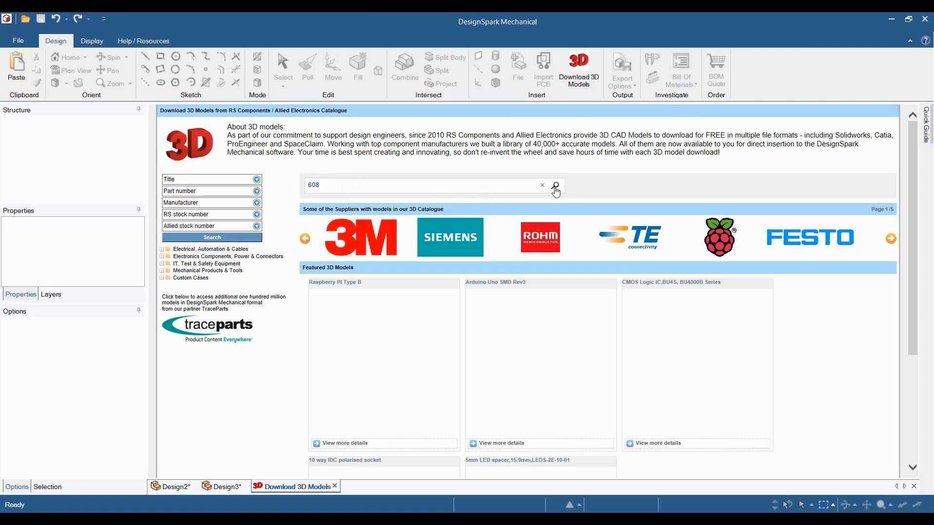
pyautogui.click(555, 186)
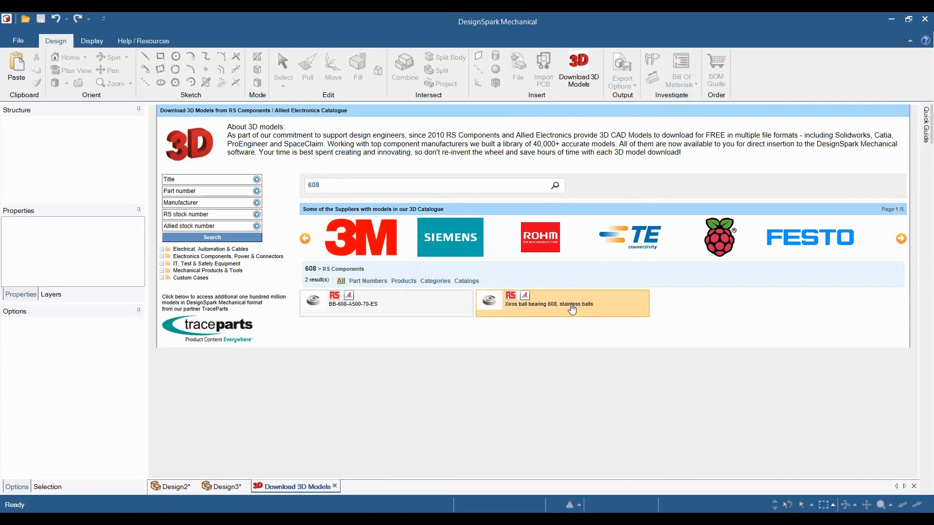
pyautogui.click(549, 304)
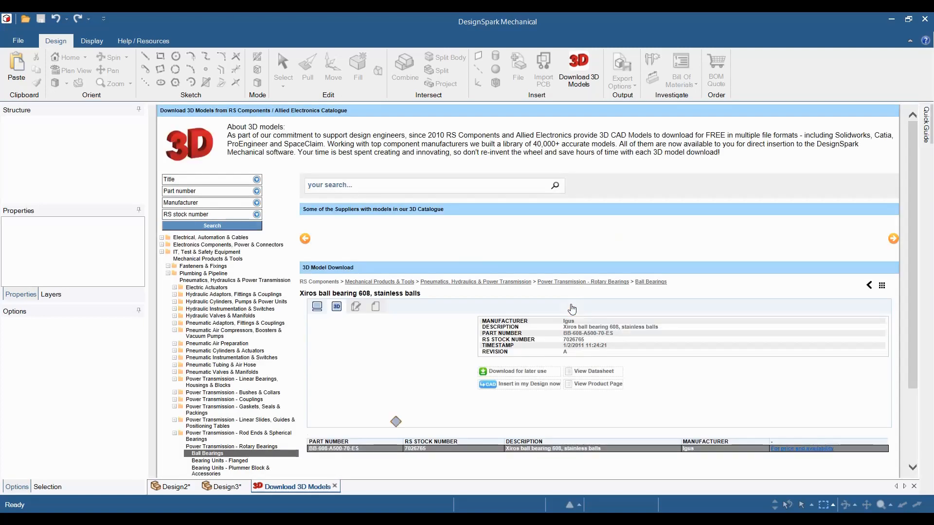
pyautogui.click(519, 371)
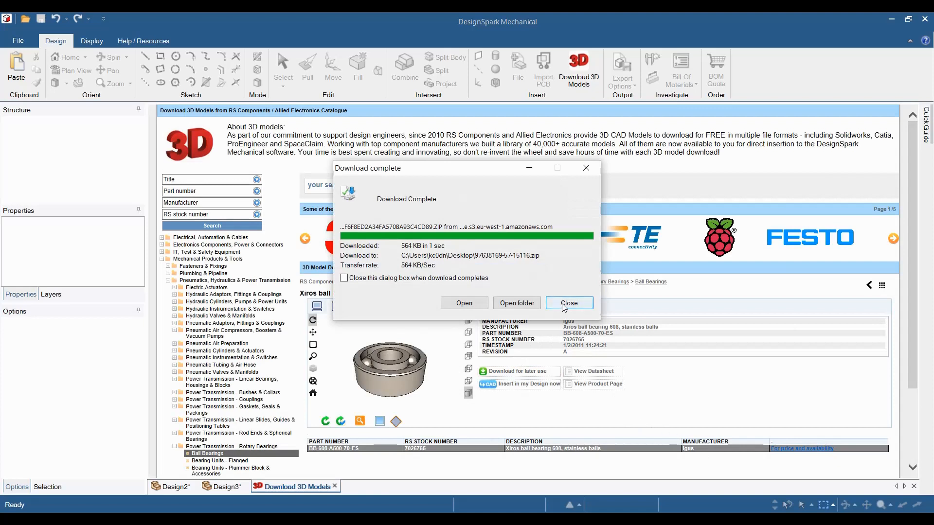
pyautogui.click(569, 304)
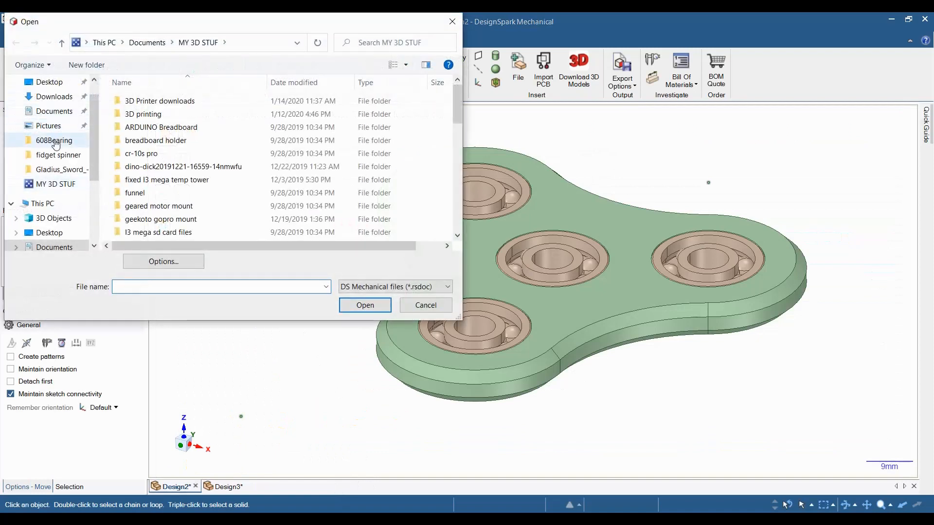
# Open the bearing from the 608Bearing folder, copy all its bodies, and return to Design3.
pyautogui.click(426, 305)
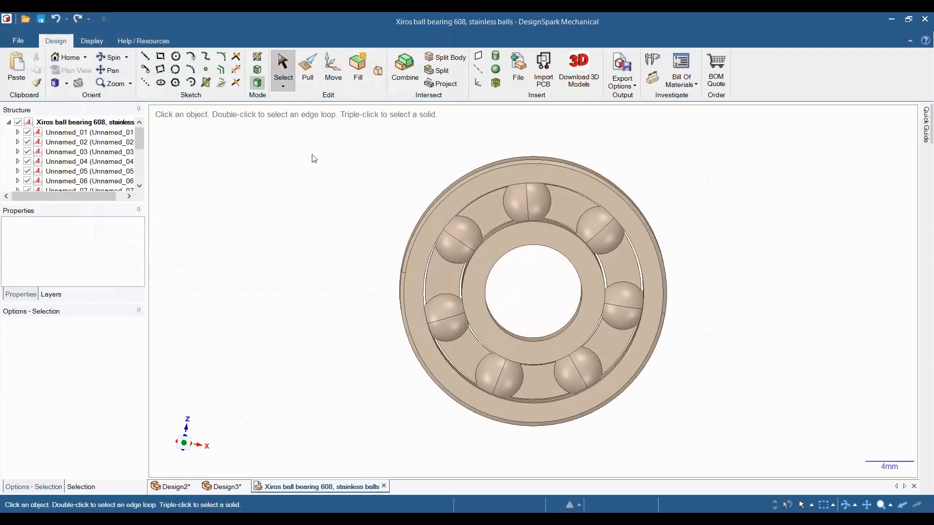
pyautogui.moveTo(359, 142)
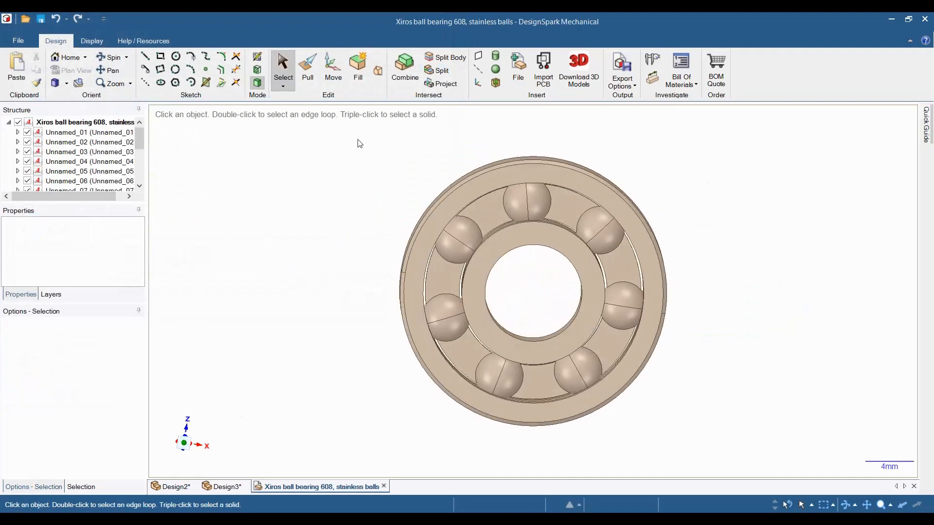
pyautogui.moveTo(360, 137); pyautogui.dragTo(747, 458)
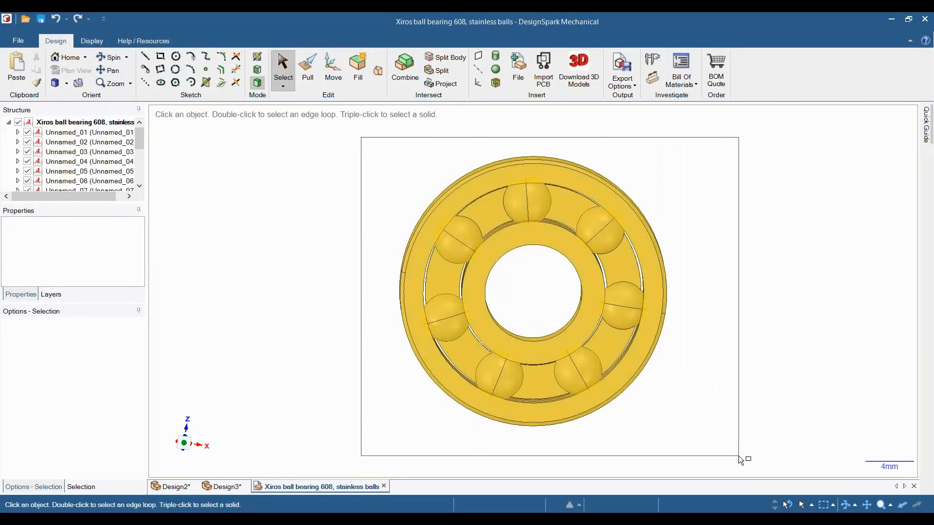
pyautogui.click(577, 345)
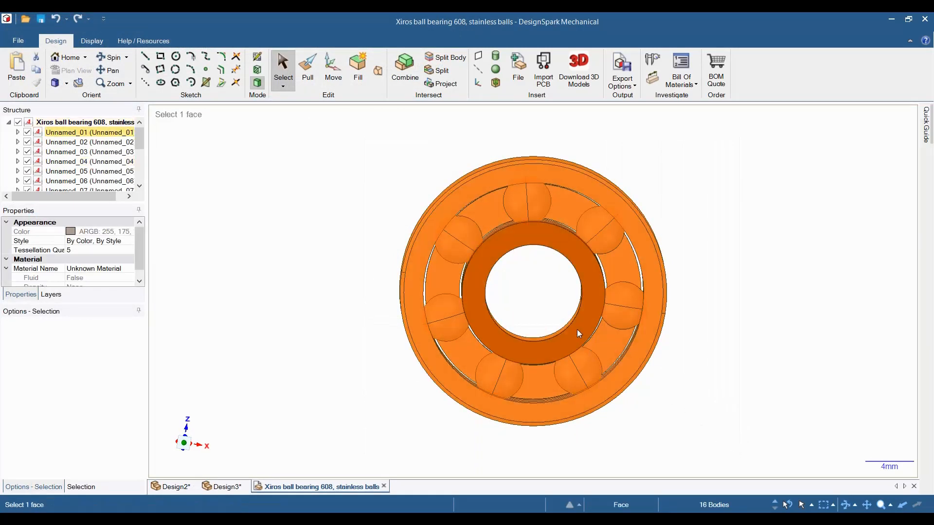
pyautogui.rightClick(578, 334)
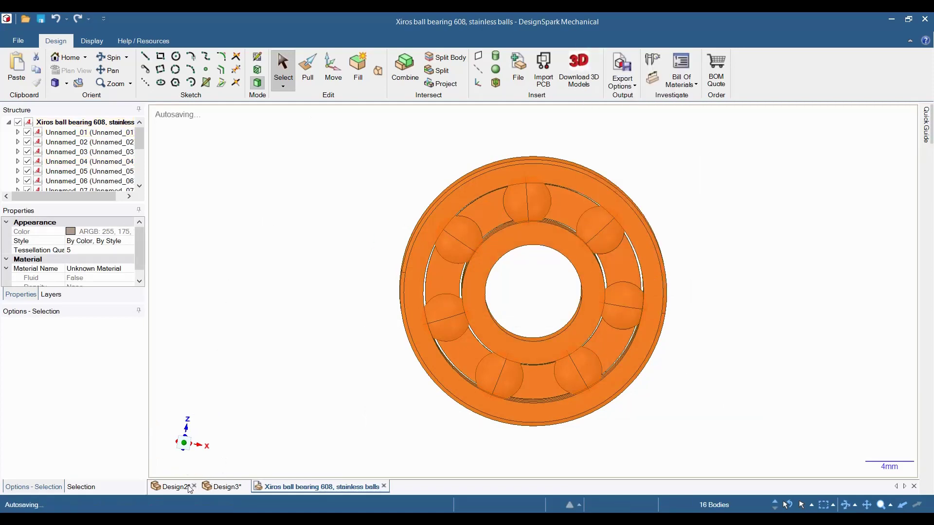
pyautogui.click(225, 486)
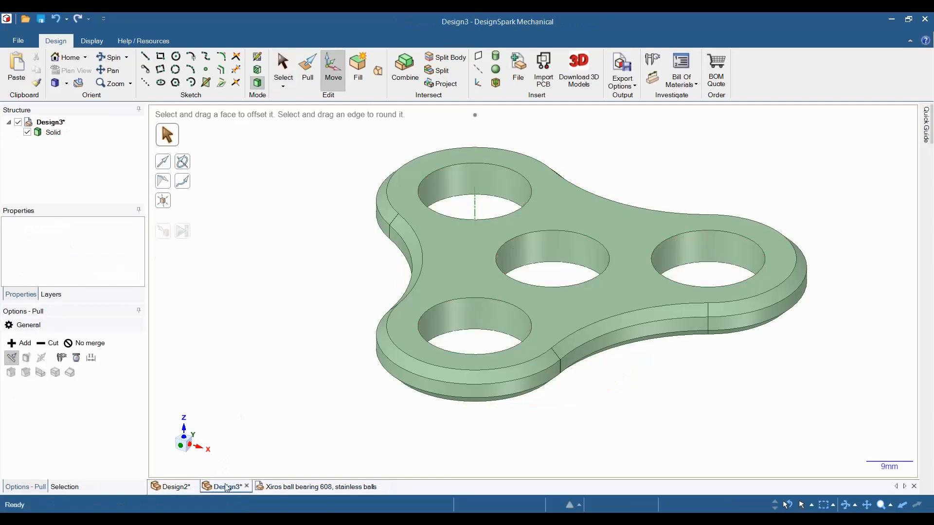
# Paste the bearing into Design3 and move it clear of the spinner body.
pyautogui.click(307, 66)
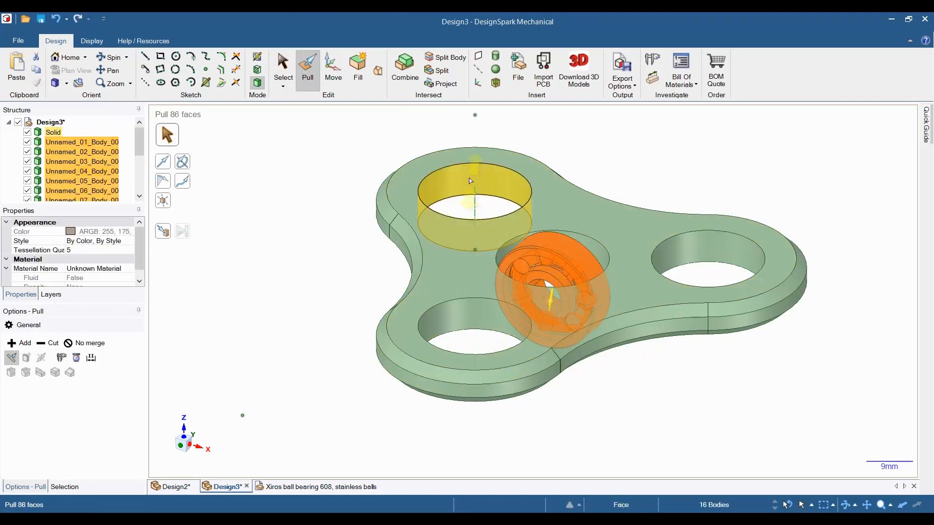
pyautogui.click(333, 66)
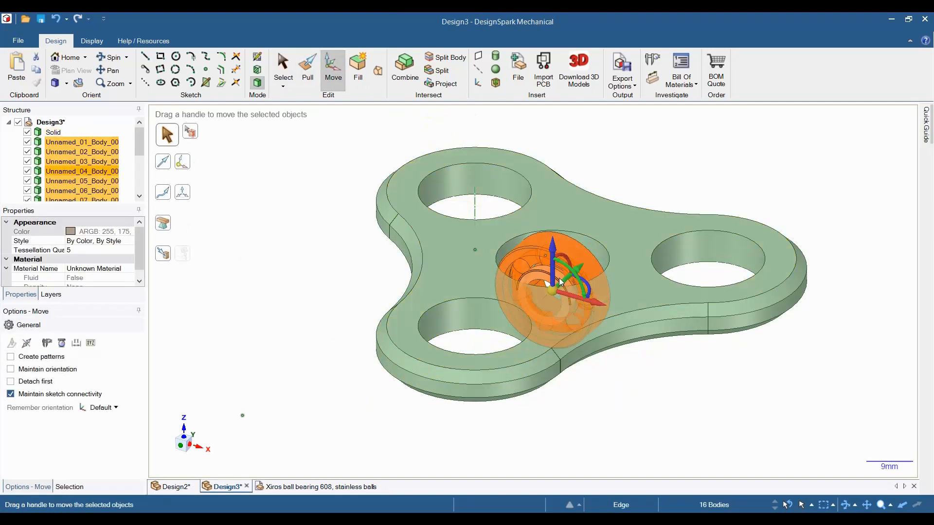
pyautogui.moveTo(554, 289); pyautogui.dragTo(655, 191)
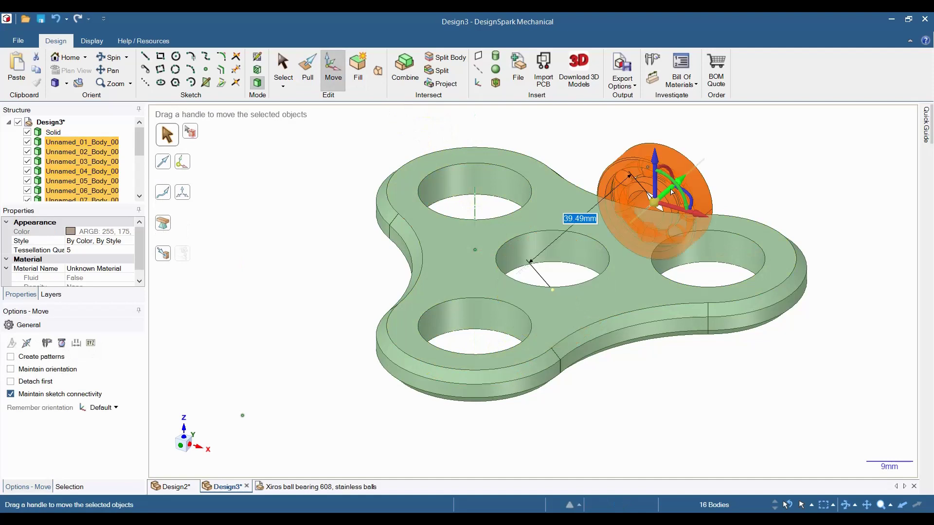
pyautogui.moveTo(652, 191); pyautogui.dragTo(703, 155)
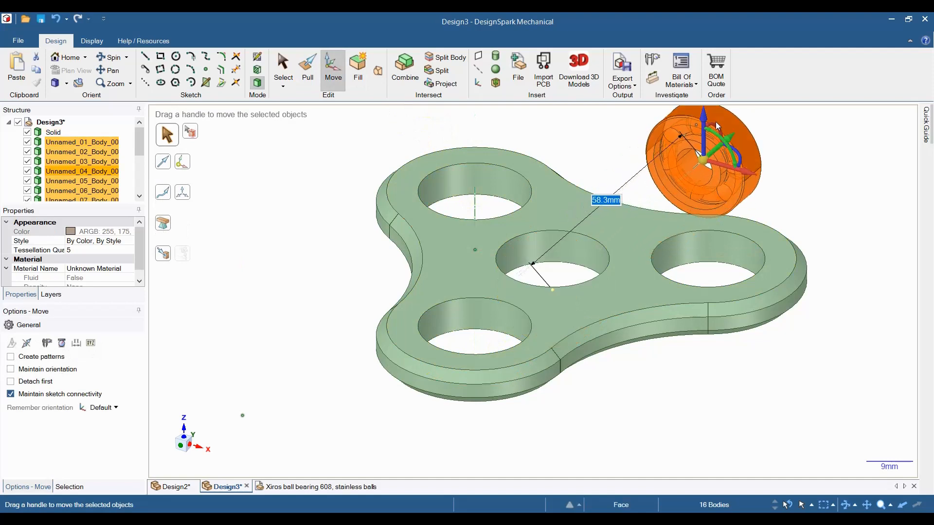
# Rotate the bearing 90° so it lies flat, ready to drop into the back hole.
pyautogui.moveTo(718, 126); pyautogui.dragTo(696, 153)
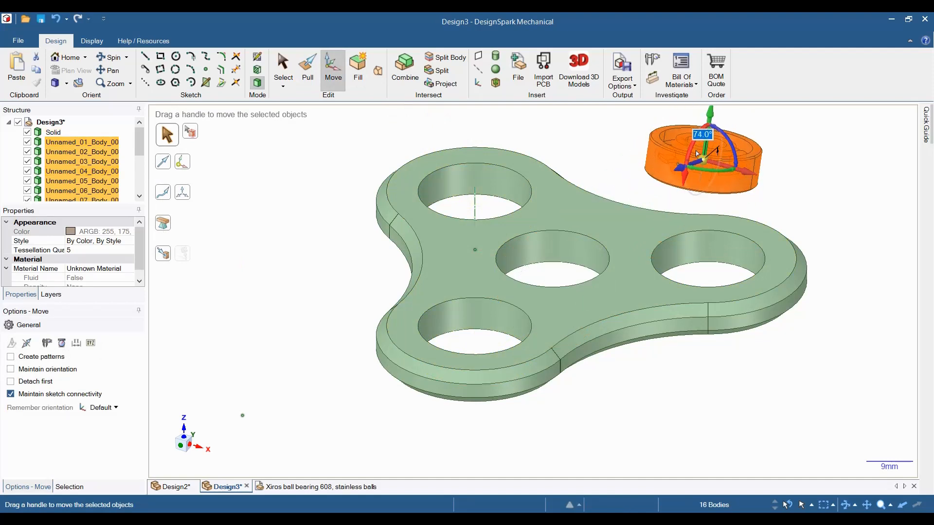
pyautogui.moveTo(697, 154); pyautogui.dragTo(696, 156)
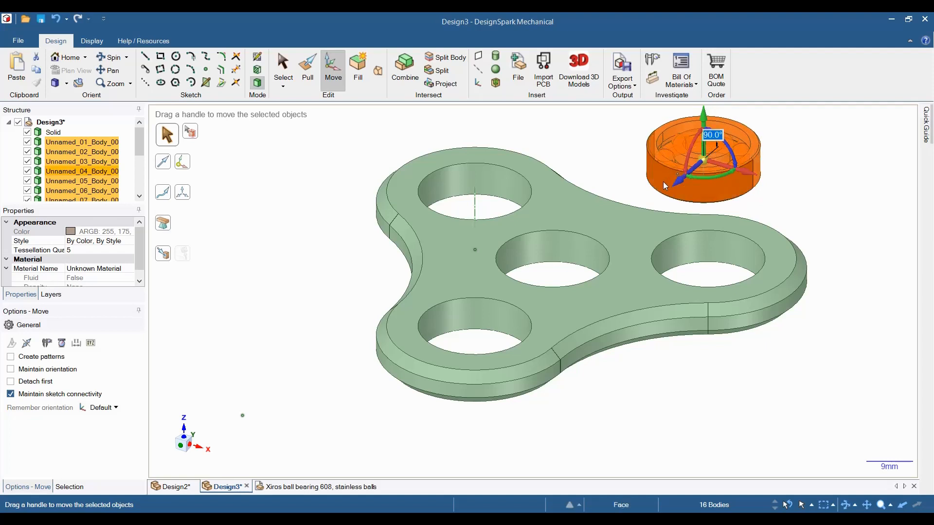
pyautogui.click(167, 256)
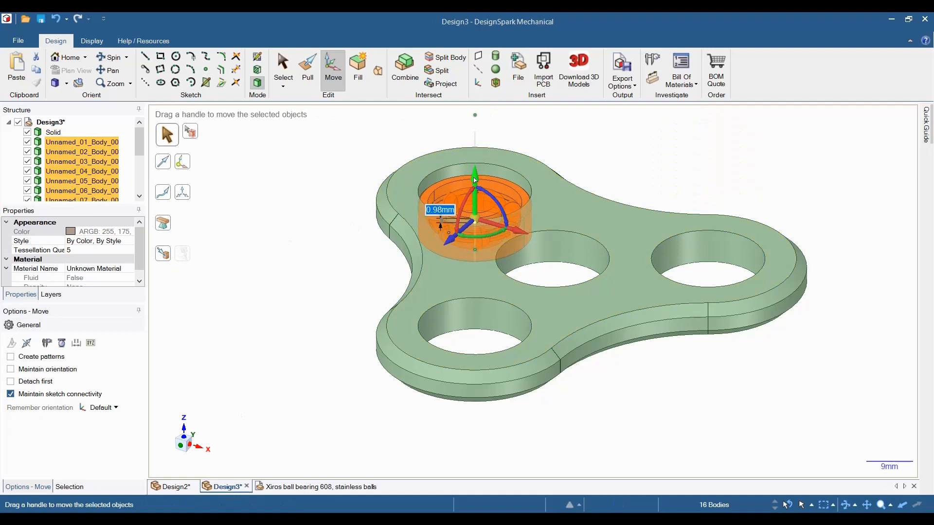
# Seat one bearing in the back hole and move another copy into the right-hand hole.
pyautogui.moveTo(473, 179); pyautogui.dragTo(457, 197)
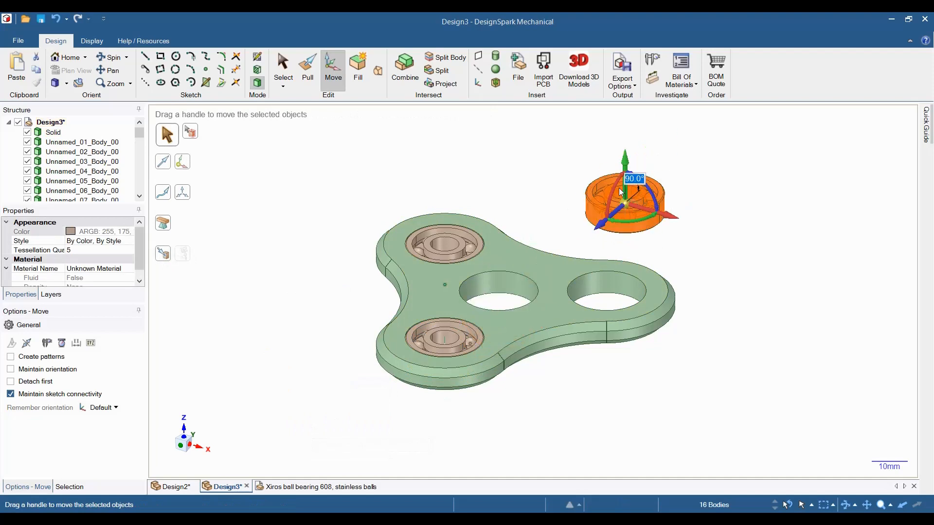
pyautogui.moveTo(626, 191); pyautogui.dragTo(604, 298)
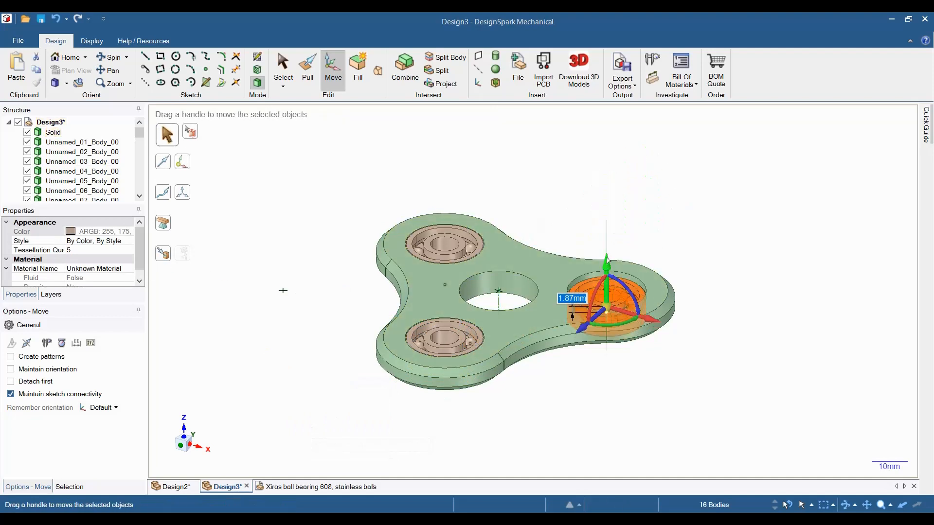